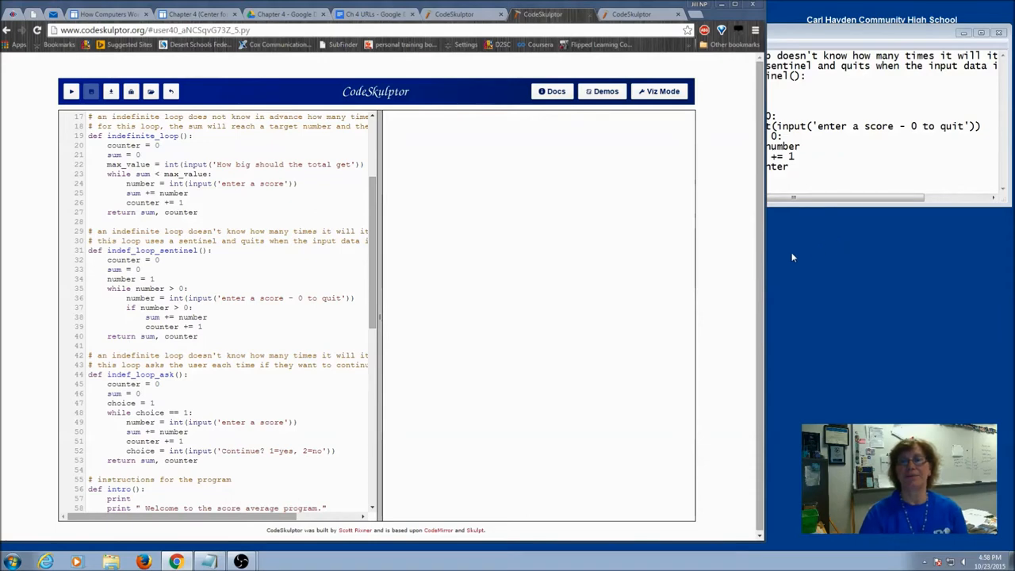
{"action": "mouse_move", "coordinate": [412, 309]}
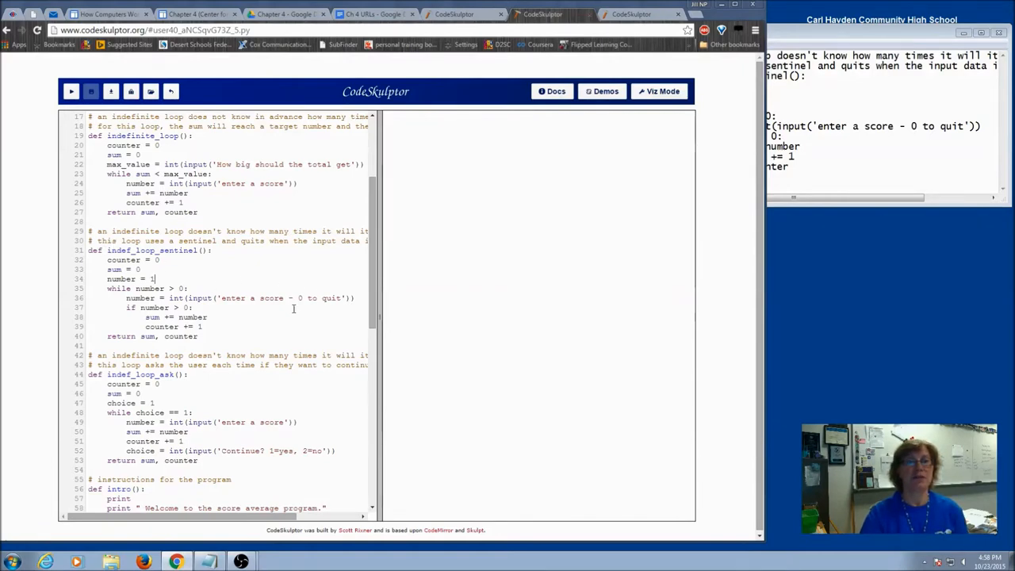
Review indef_loop_sentinel: its loop condition, number's starting value, the score read and the if block.
{"action": "left_click_drag", "start_coordinate": [90, 230], "coordinate": [202, 335]}
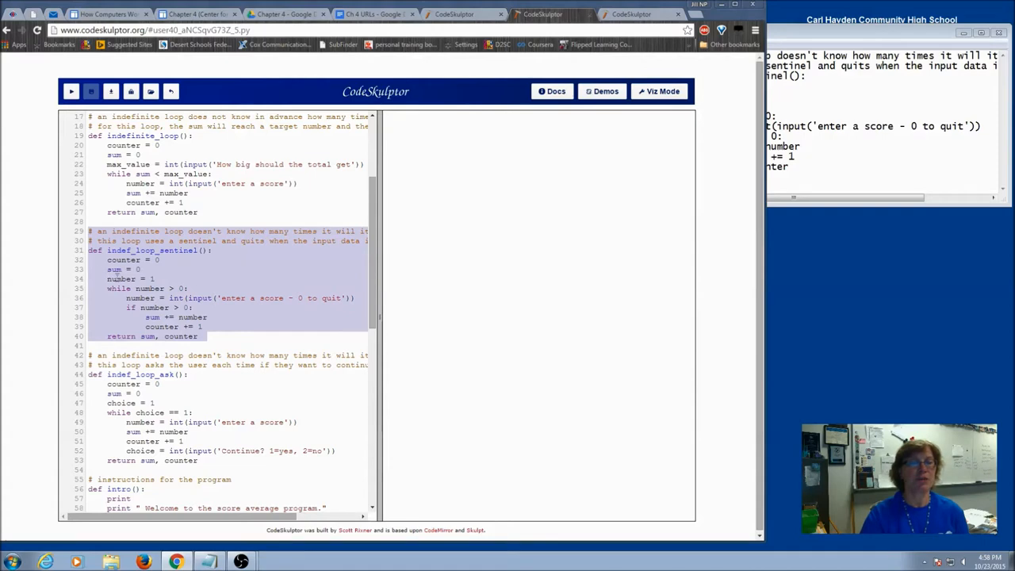
{"action": "mouse_move", "coordinate": [116, 279]}
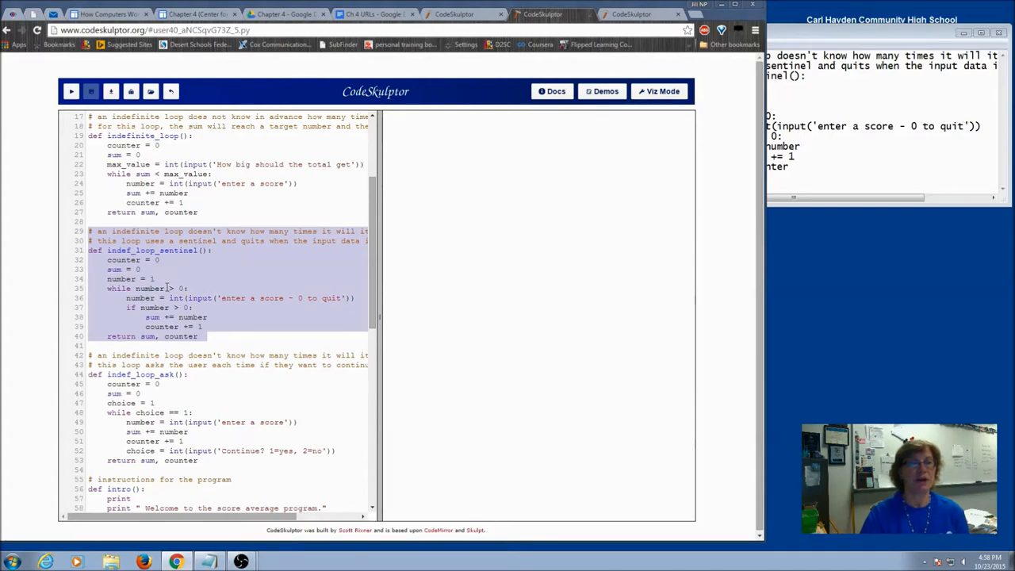
{"action": "double_click", "coordinate": [149, 288]}
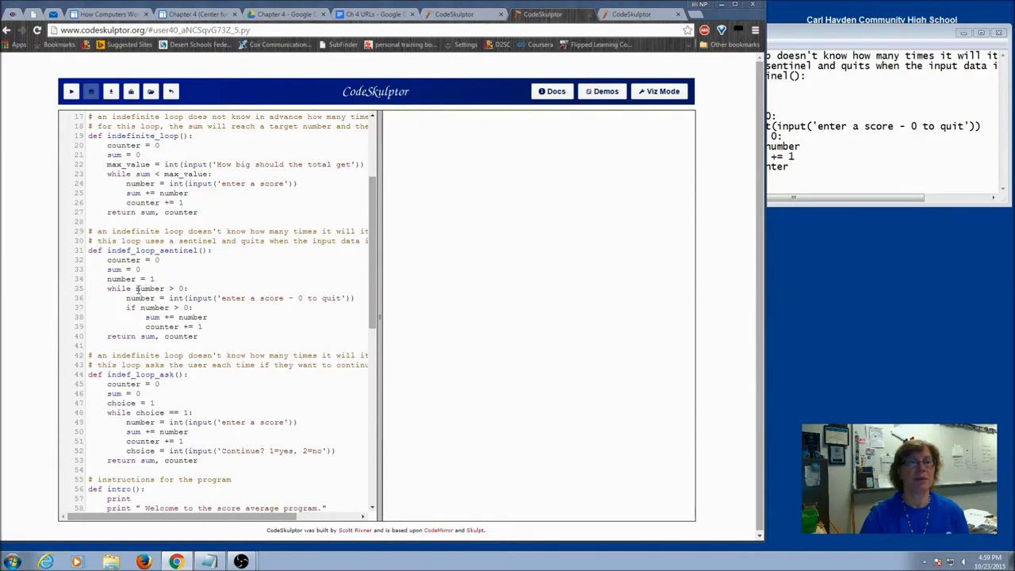
{"action": "double_click", "coordinate": [149, 288]}
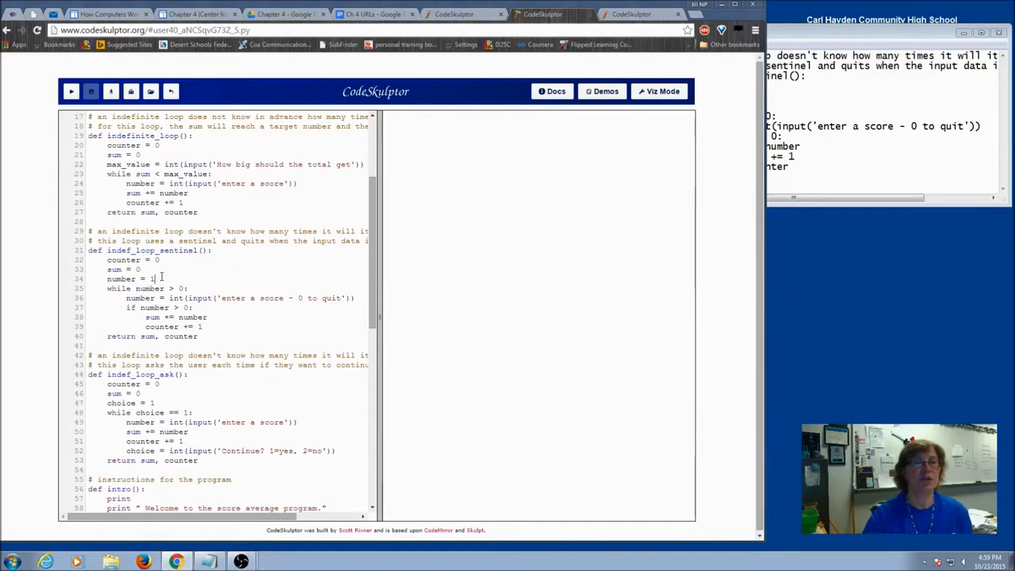
{"action": "double_click", "coordinate": [120, 278]}
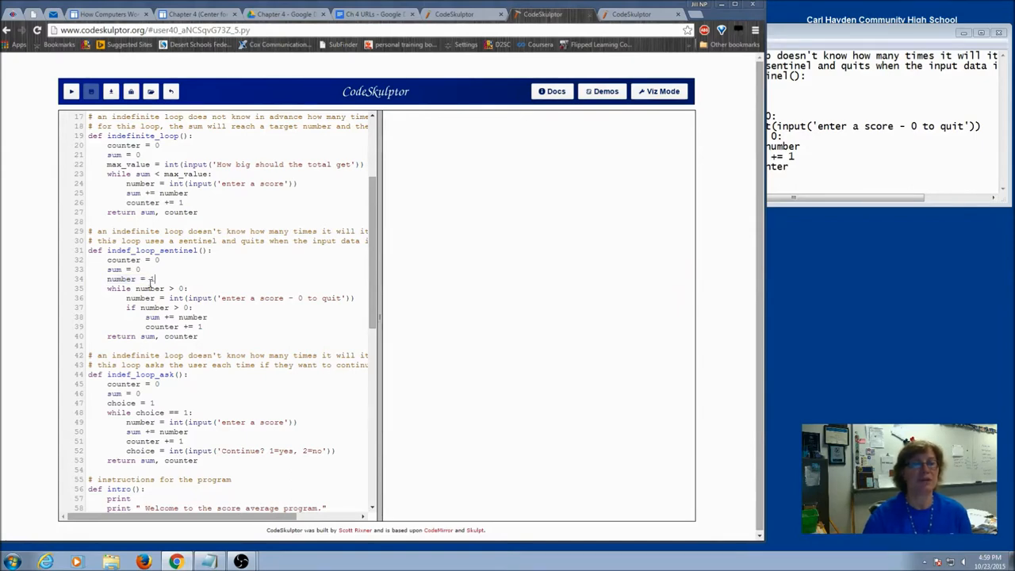
{"action": "type", "text": "1"}
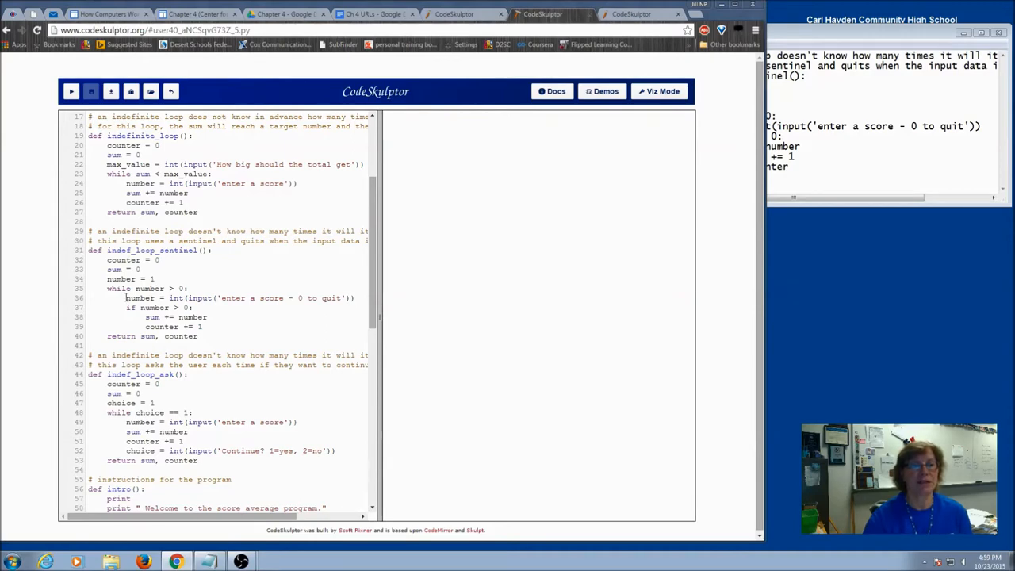
{"action": "left_click_drag", "start_coordinate": [125, 297], "coordinate": [355, 297]}
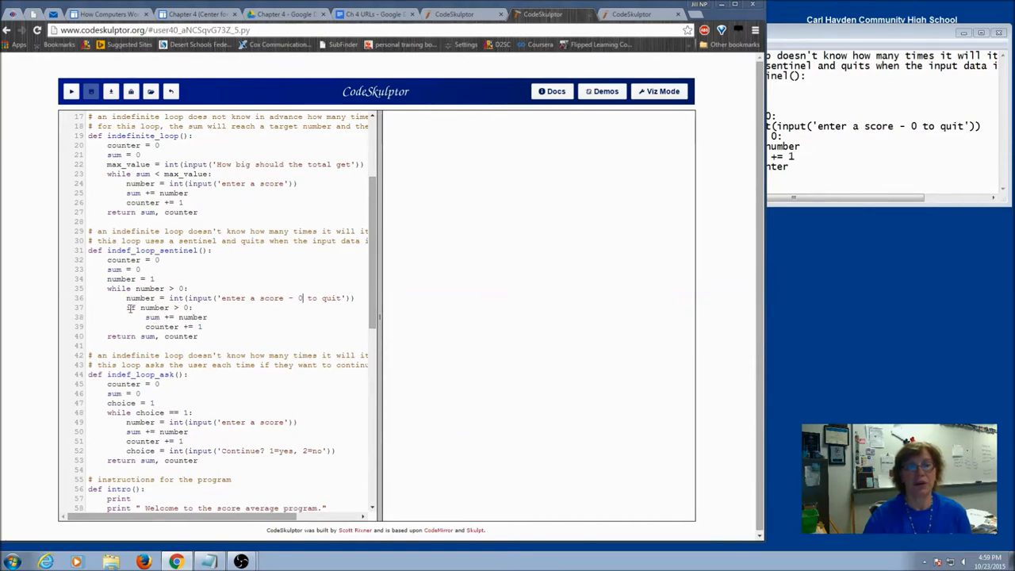
{"action": "left_click_drag", "start_coordinate": [127, 307], "coordinate": [202, 326]}
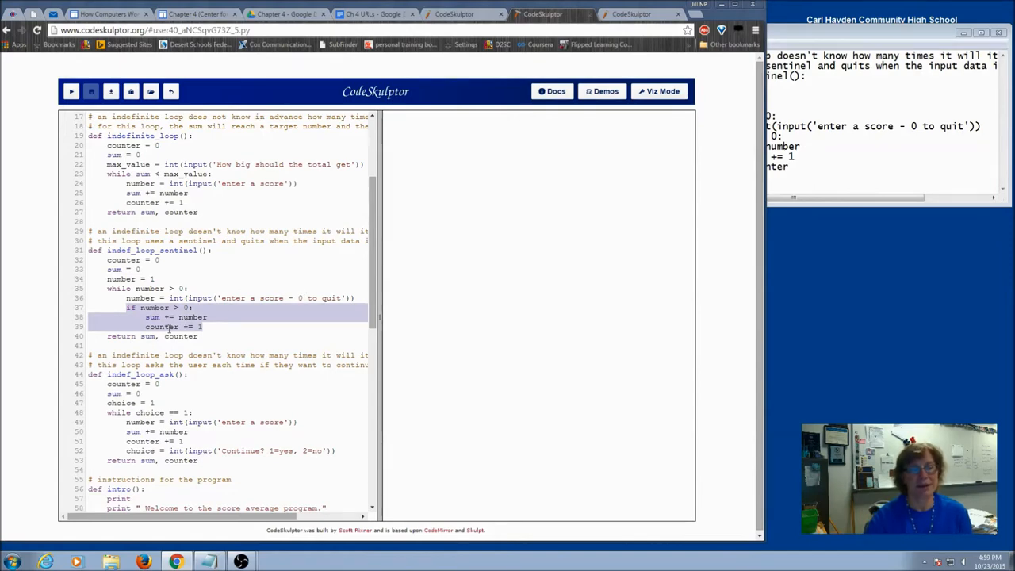
{"action": "left_click", "coordinate": [210, 336]}
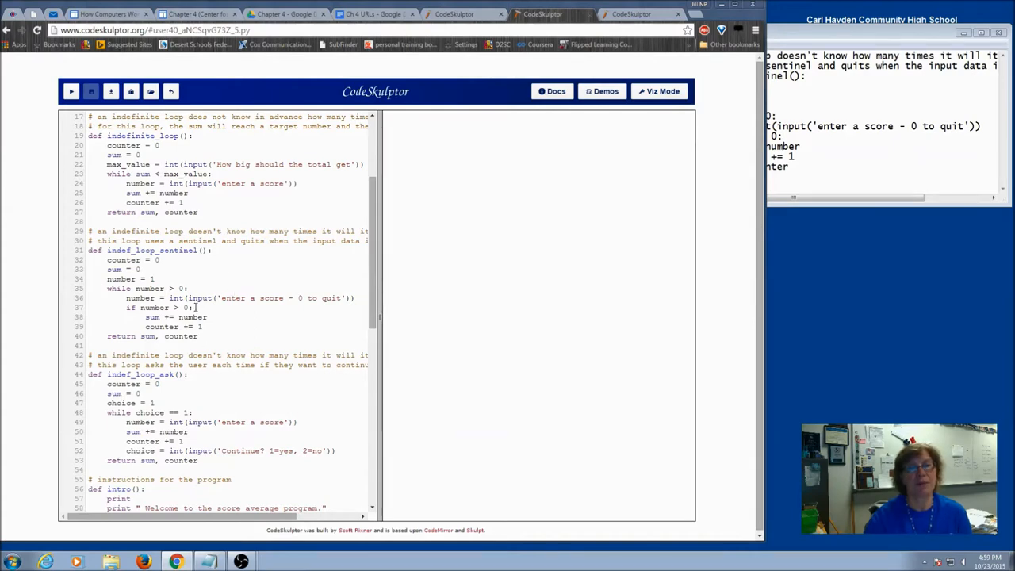
{"action": "mouse_move", "coordinate": [166, 279]}
{"action": "type", "text": "int(input('enter a score - 0 to quit'))"}
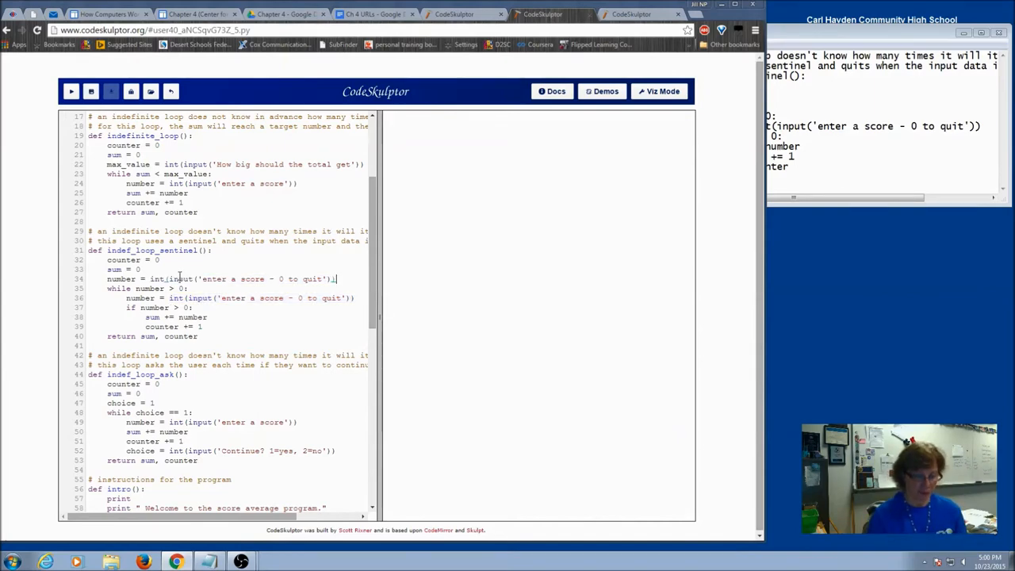
{"action": "mouse_move", "coordinate": [338, 280]}
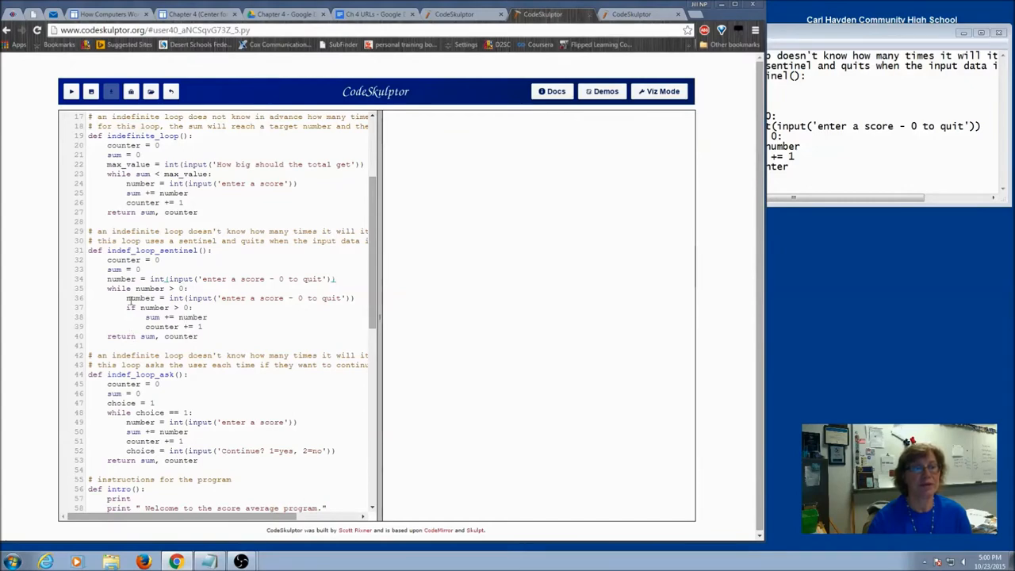
Replace the loop-top score read with number = int(input('enter a score - 0 to quit')).
{"action": "left_click_drag", "start_coordinate": [126, 298], "coordinate": [343, 298]}
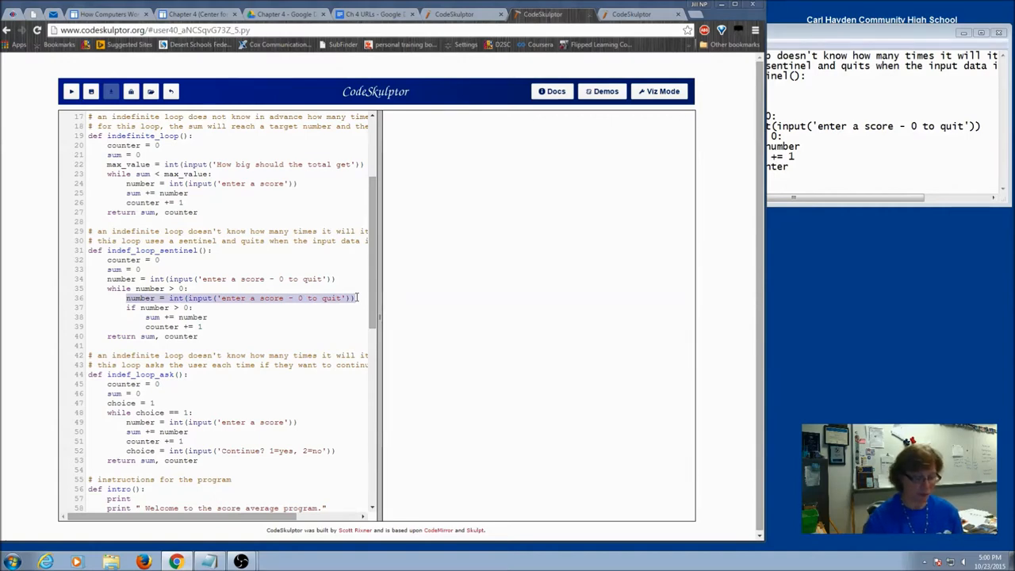
{"action": "key", "text": "Delete"}
{"action": "type", "text": "="}
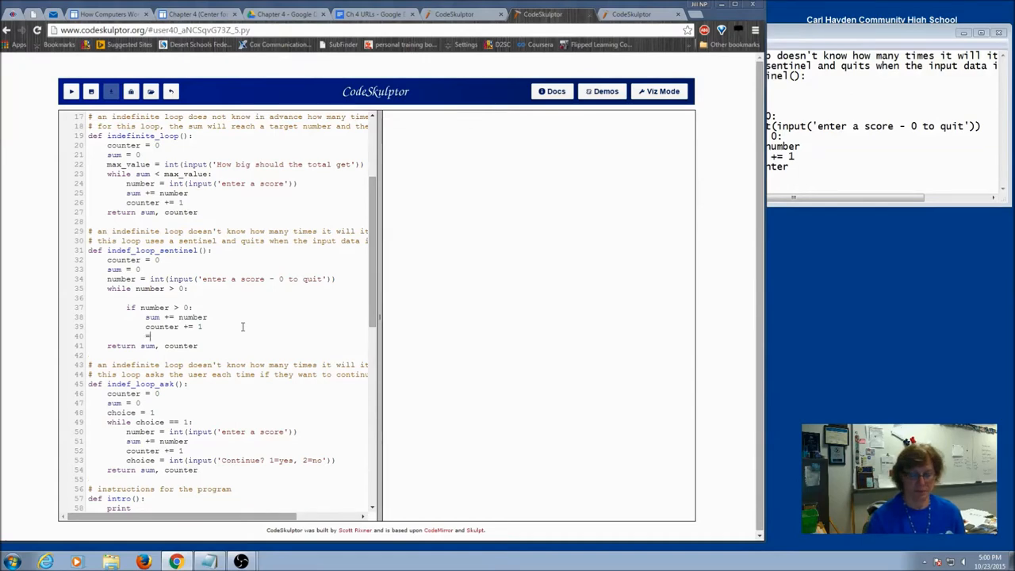
{"action": "type", "text": "number = int(input('enter a score - 0 to quit'))"}
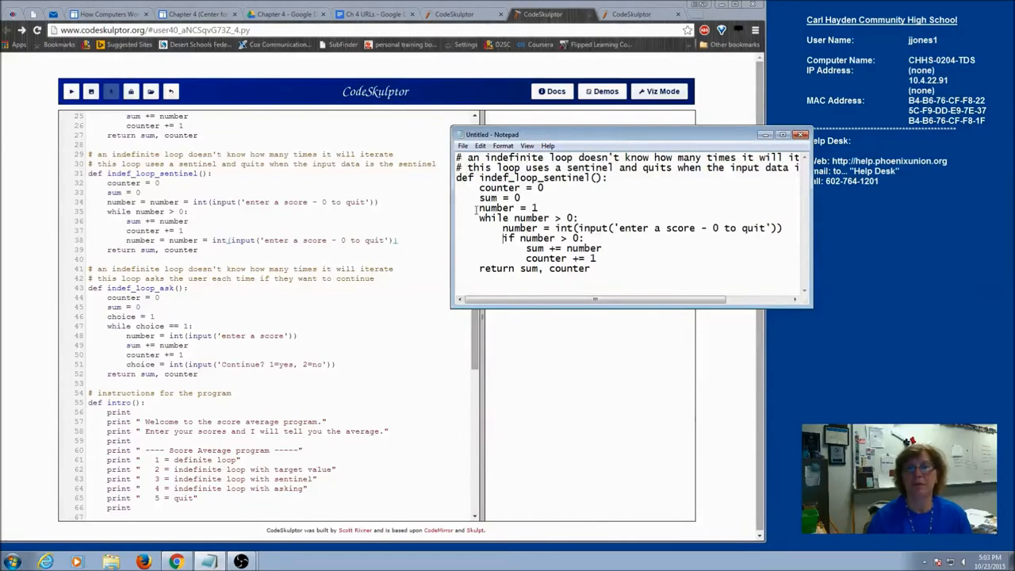
Bring the CodeSkulptor editor in front of Notepad and highlight the loop-end score read.
{"action": "double_click", "coordinate": [507, 207]}
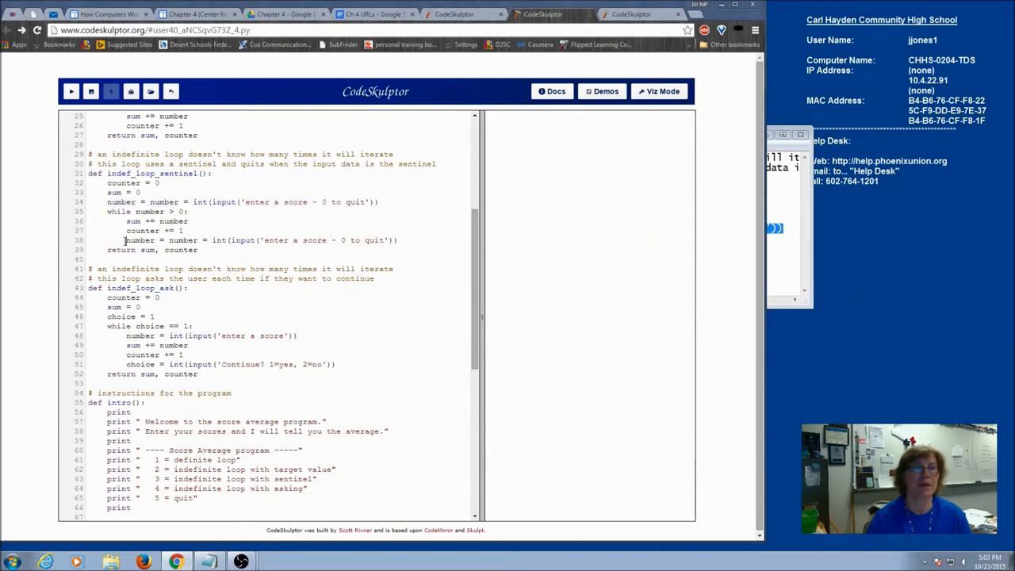
{"action": "triple_click", "coordinate": [238, 240]}
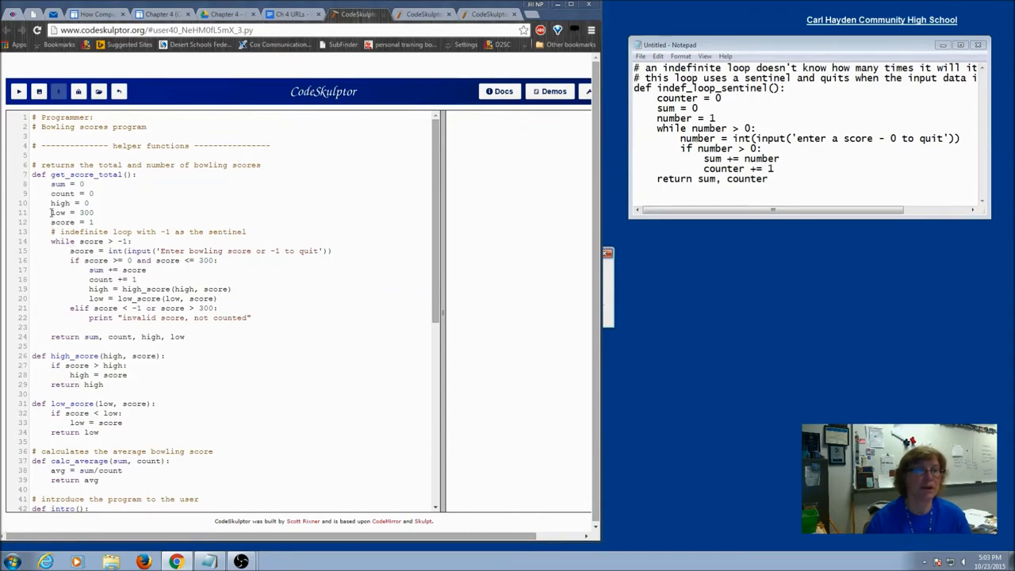
Add score = int(input('Enter bowling score or -1 to quit')) after the invalid-score message and remove the blank line.
{"action": "double_click", "coordinate": [62, 222]}
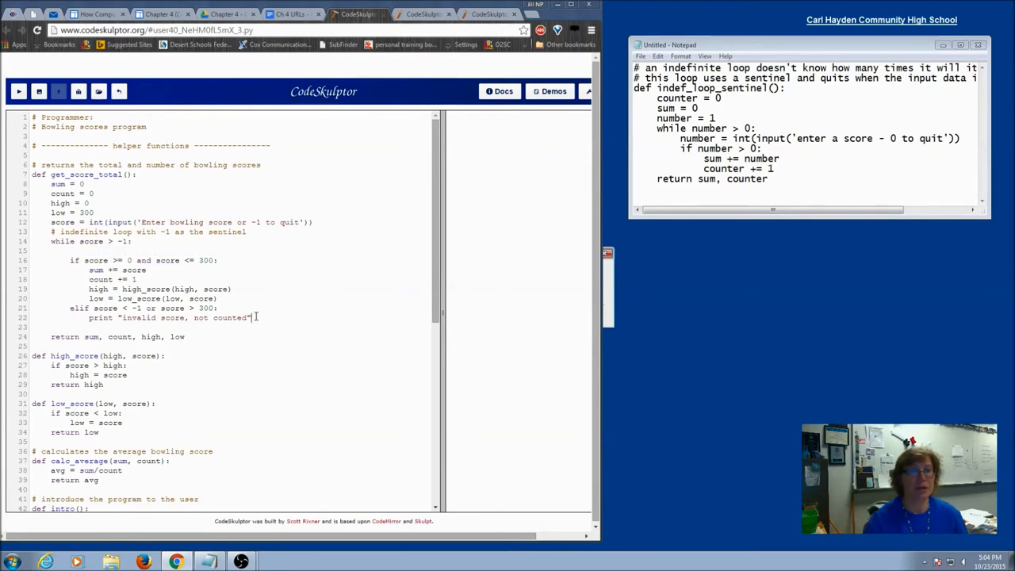
{"action": "key", "text": "enter"}
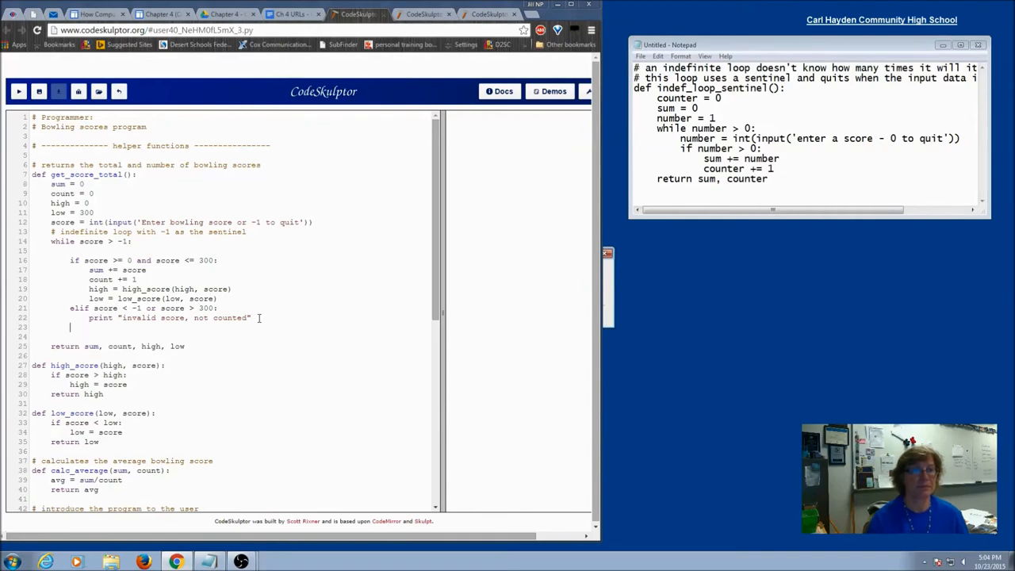
{"action": "type", "text": "score = int(input('Enter bowling score or -1 to quit'))"}
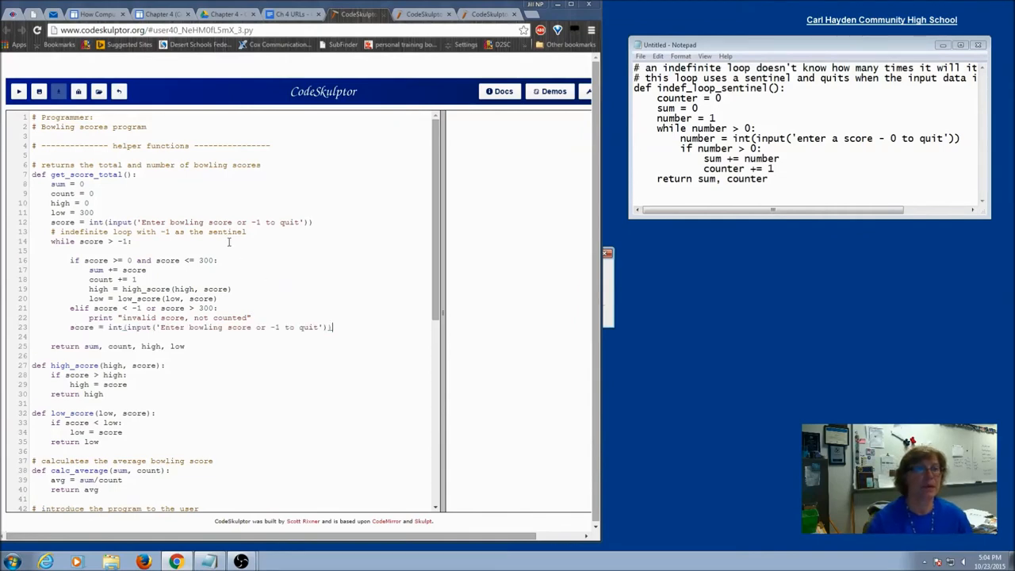
{"action": "left_click_drag", "start_coordinate": [79, 260], "coordinate": [216, 260]}
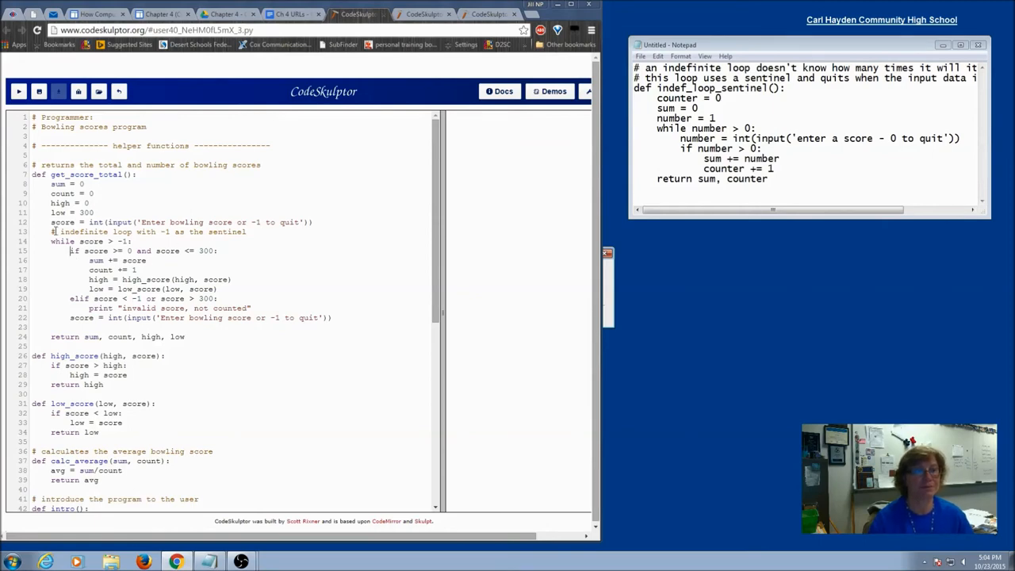
{"action": "triple_click", "coordinate": [183, 222]}
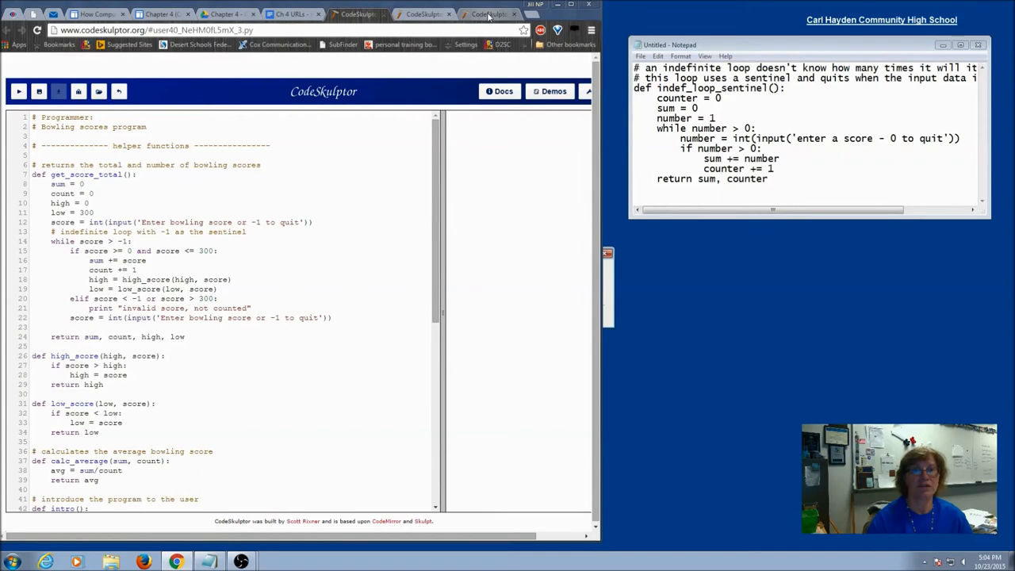
In the sample program, write a while loop adding count += 1 and rereading number until 100.
{"action": "left_click", "coordinate": [488, 13]}
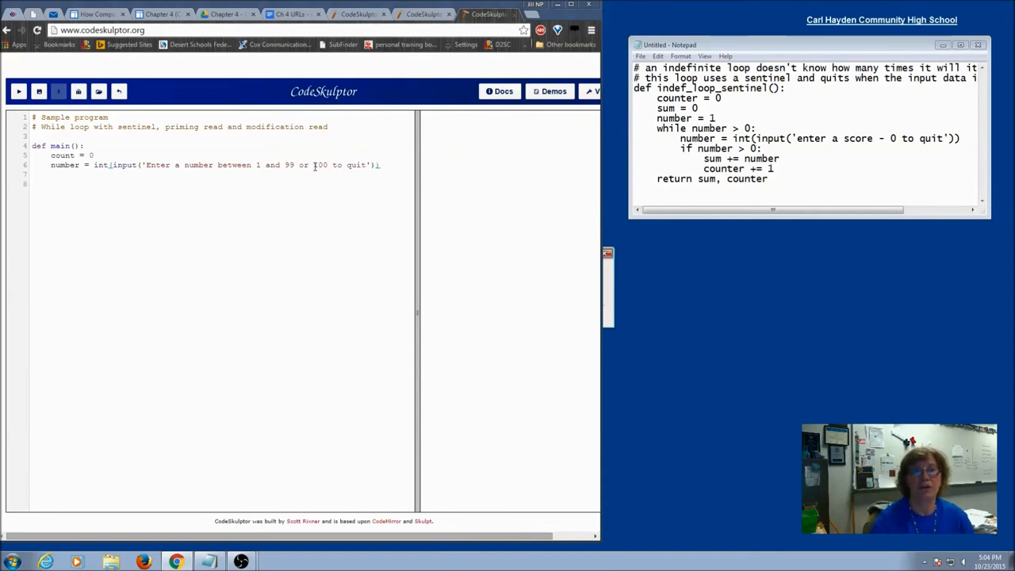
{"action": "double_click", "coordinate": [319, 165]}
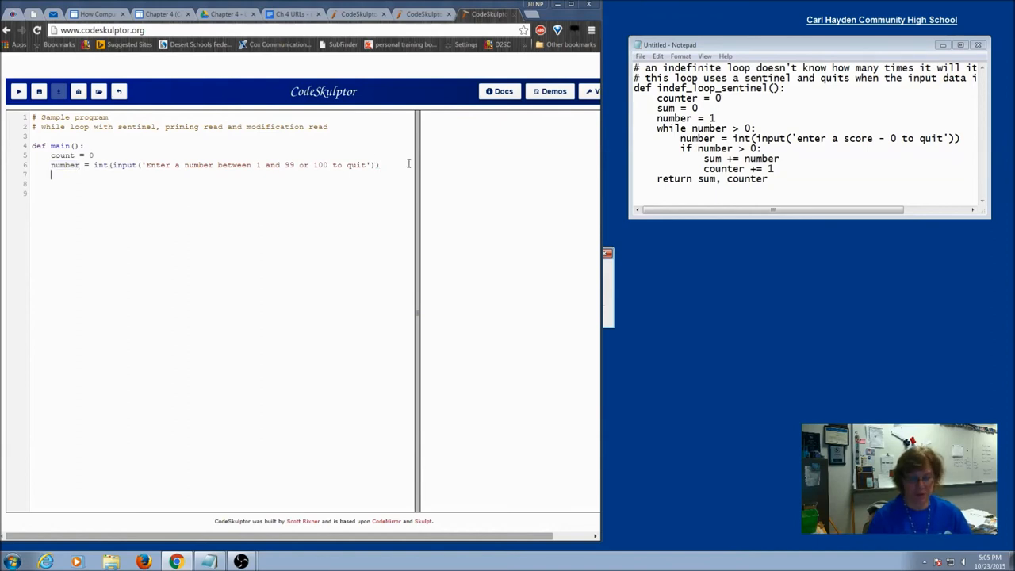
{"action": "type", "text": "while number"}
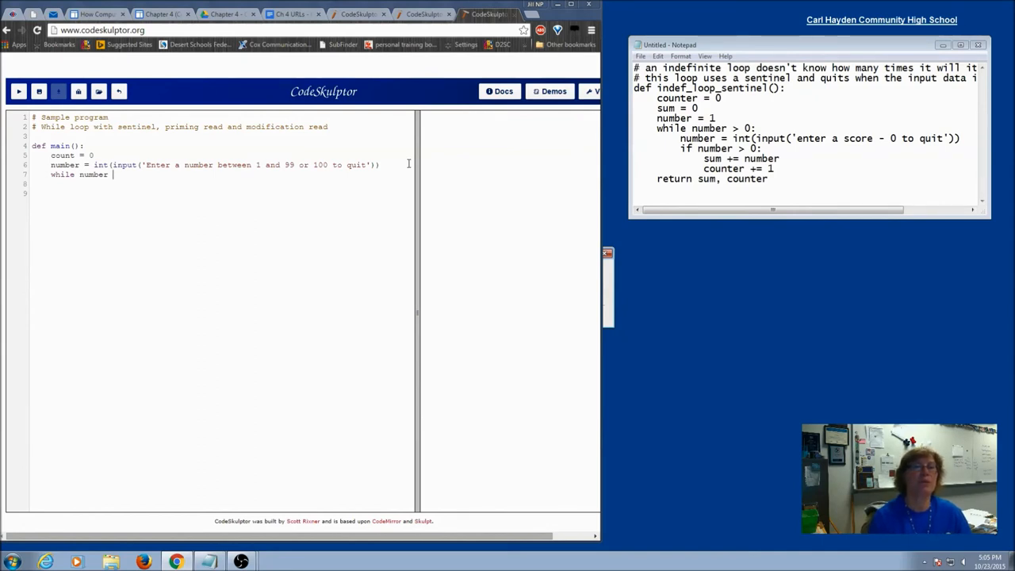
{"action": "type", "text": "< 1"}
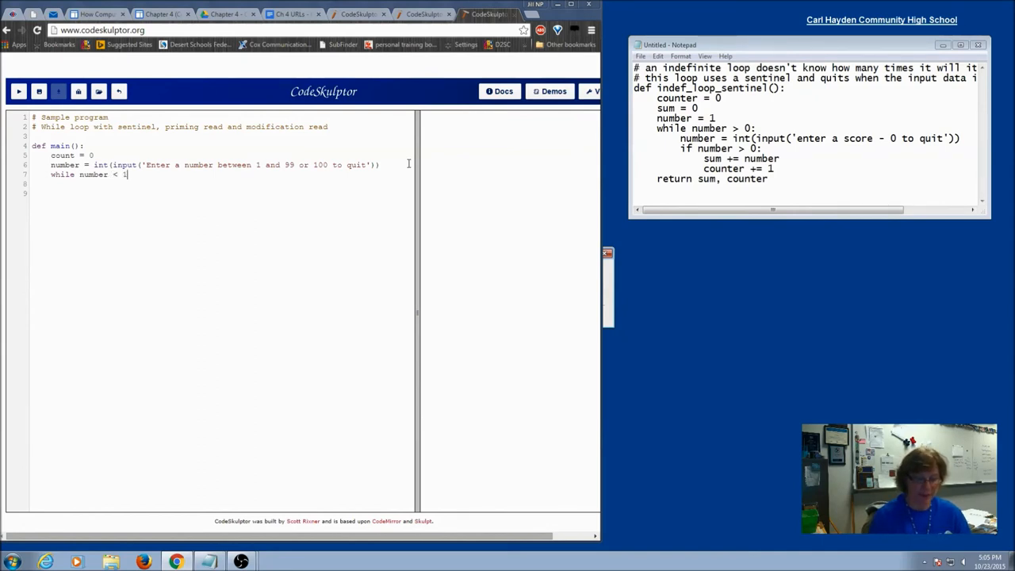
{"action": "key", "text": "BackSpace"}
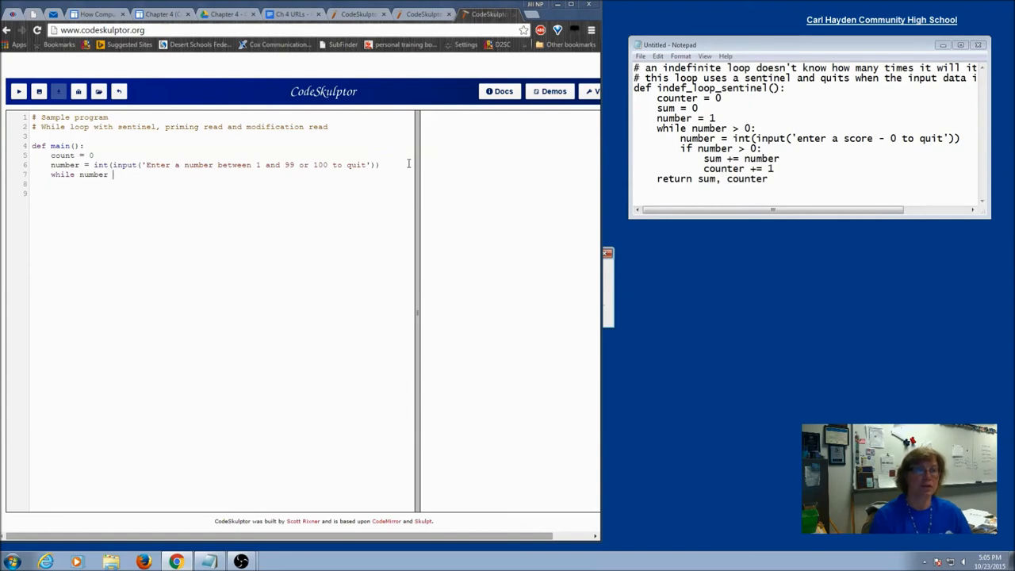
{"action": "type", "text": "!= 10"}
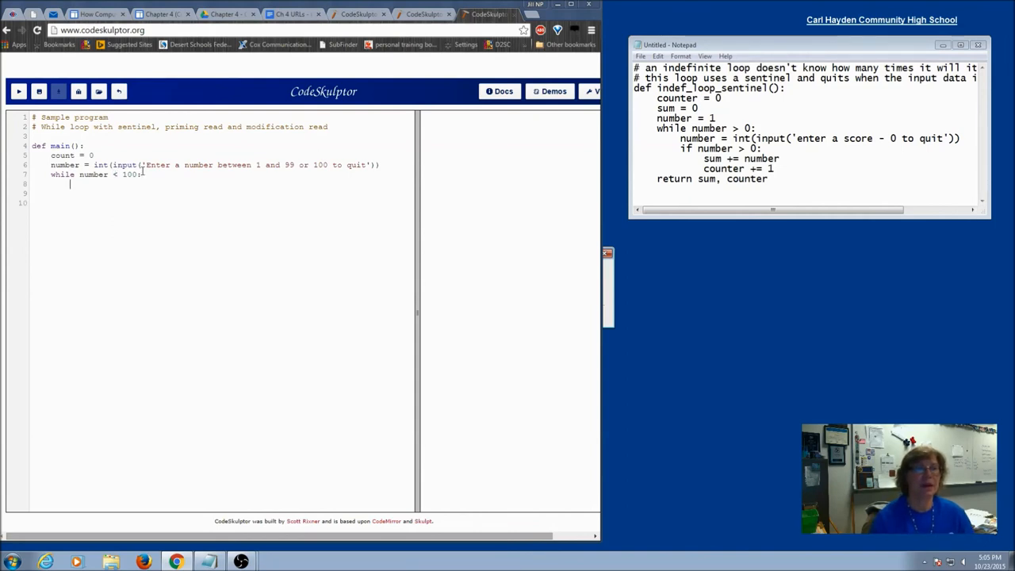
{"action": "type", "text": "count +="}
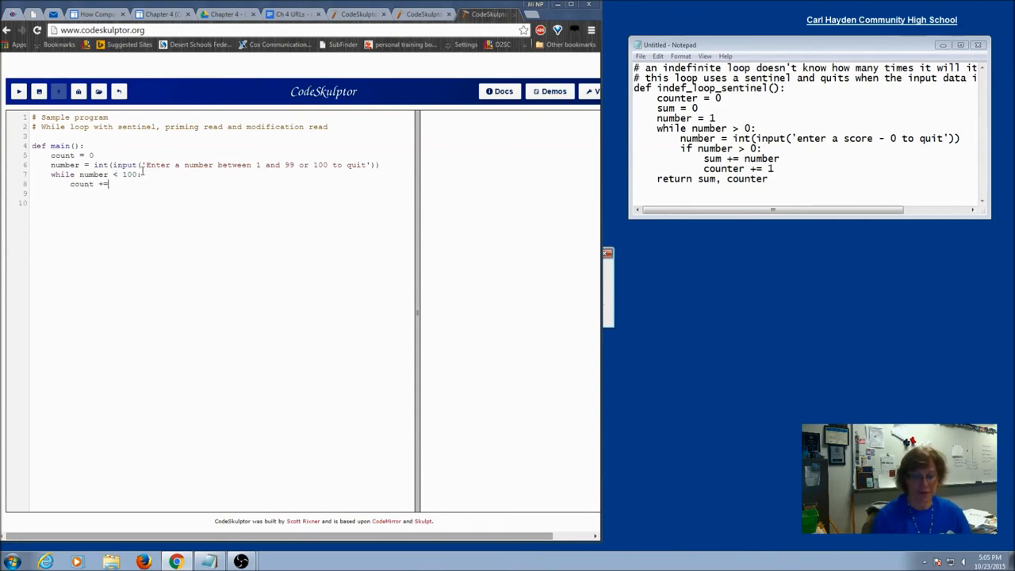
{"action": "type", "text": "1"}
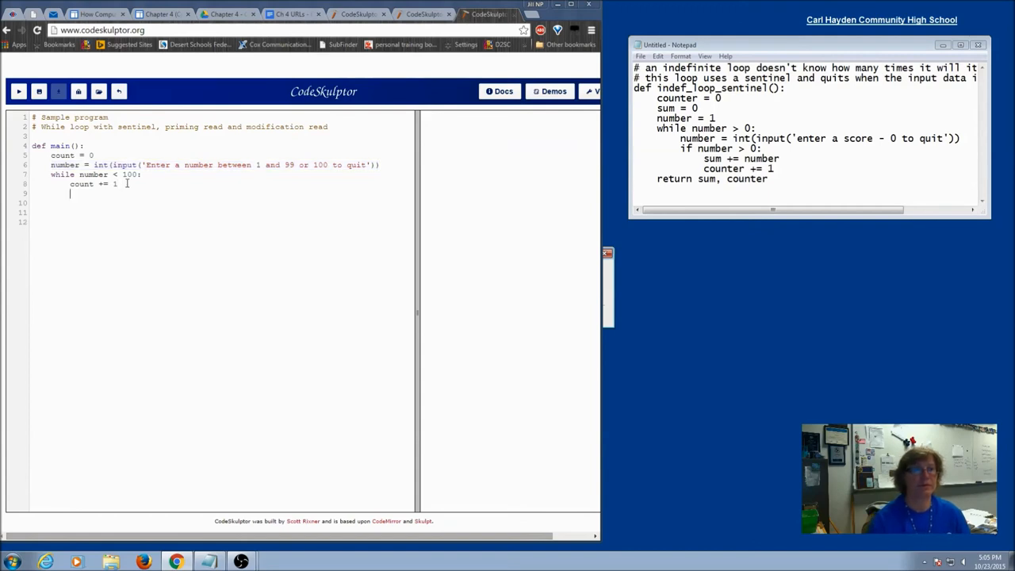
{"action": "type", "text": "number = int(input('Enter a number between 1 and 99 or 100 to quit'))"}
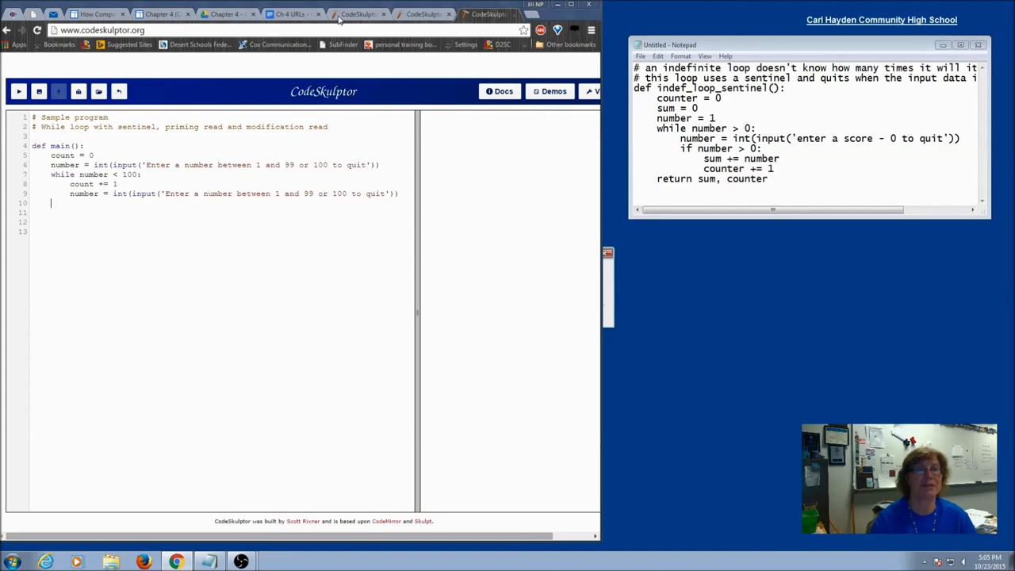
{"action": "left_click", "coordinate": [358, 14]}
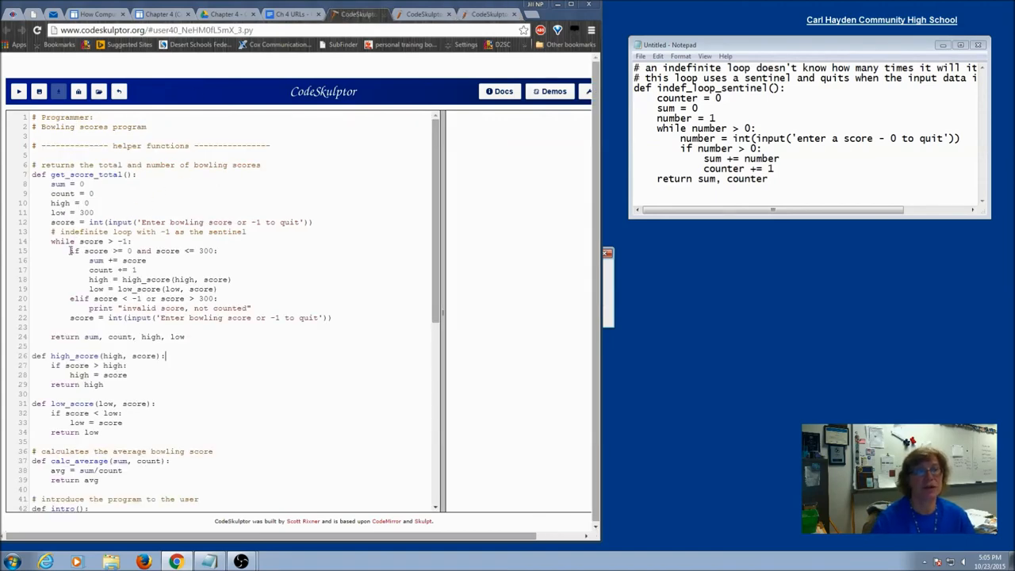
Highlight the score re-read line in get_score_total's loop, then clear the highlight.
{"action": "left_click_drag", "start_coordinate": [70, 251], "coordinate": [213, 250]}
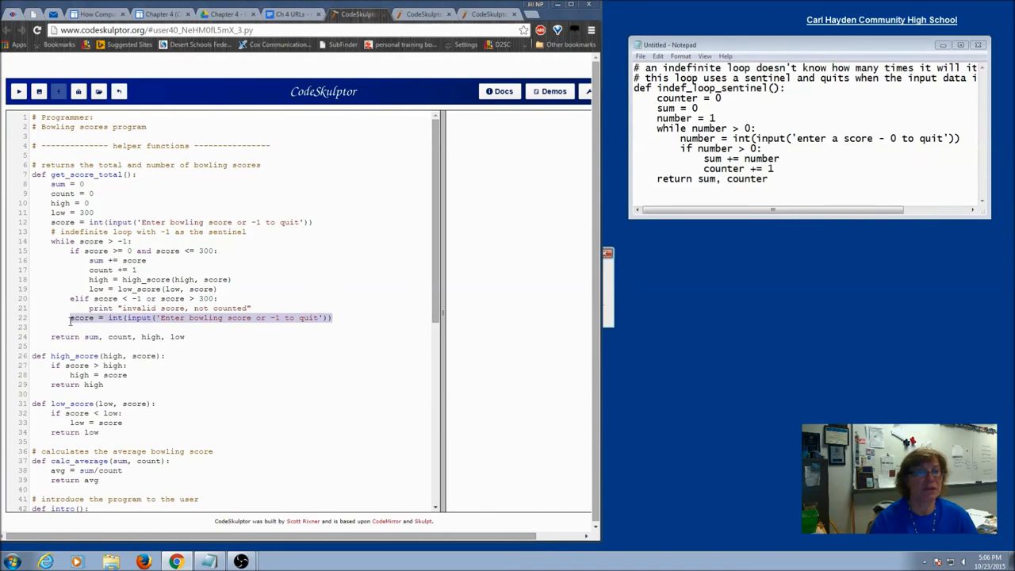
{"action": "left_click", "coordinate": [53, 328]}
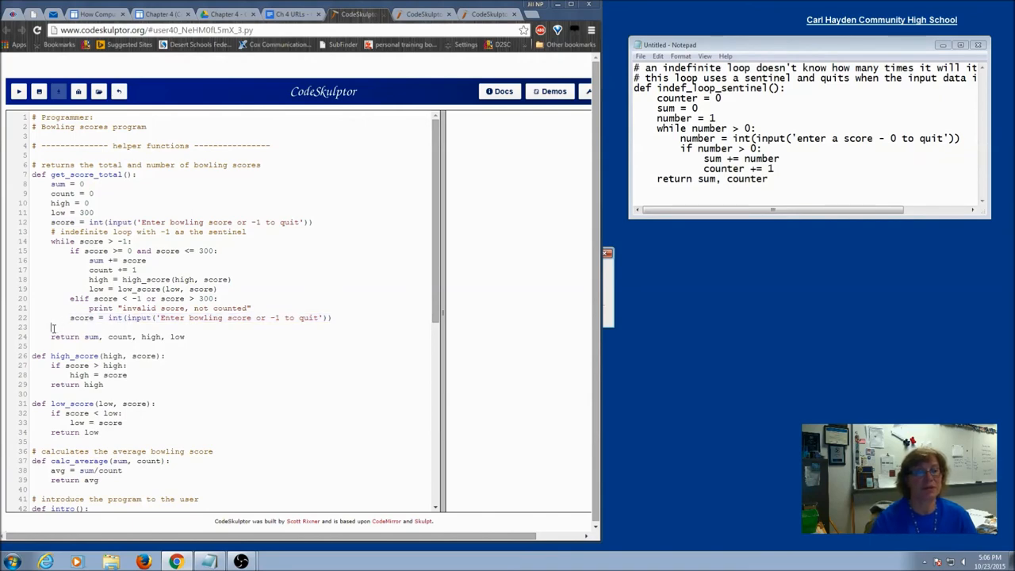